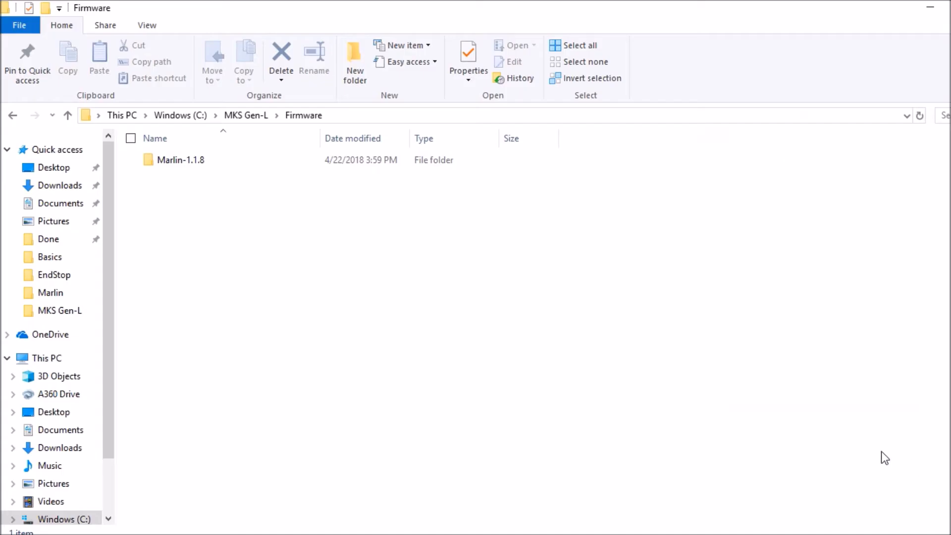
{"action": "mouse_move", "coordinate": [557, 363]}
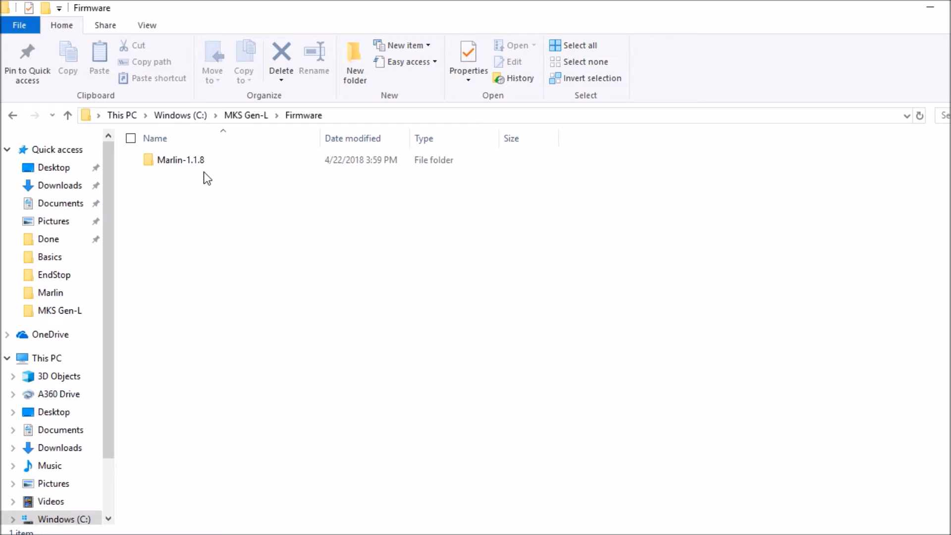
Open Marlin.ino from the Marlin folder inside Marlin-1.1.8 in Arduino IDE.
{"action": "double_click", "coordinate": [182, 160]}
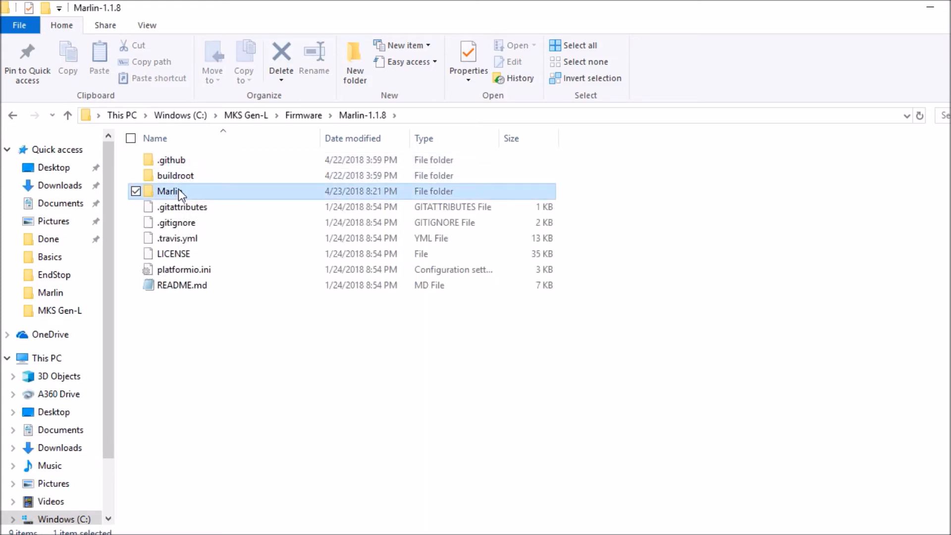
{"action": "double_click", "coordinate": [168, 192]}
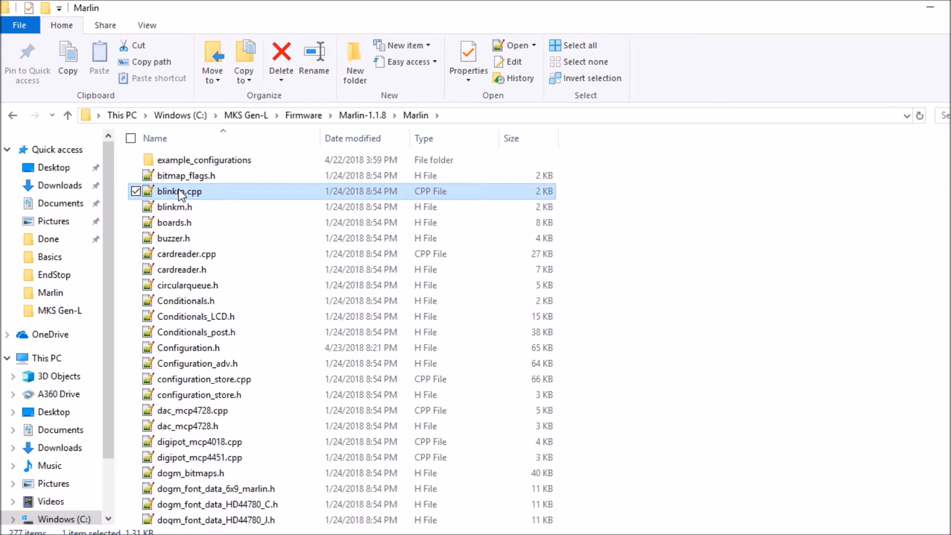
{"action": "scroll", "scroll_direction": "down", "scroll_amount": 3}
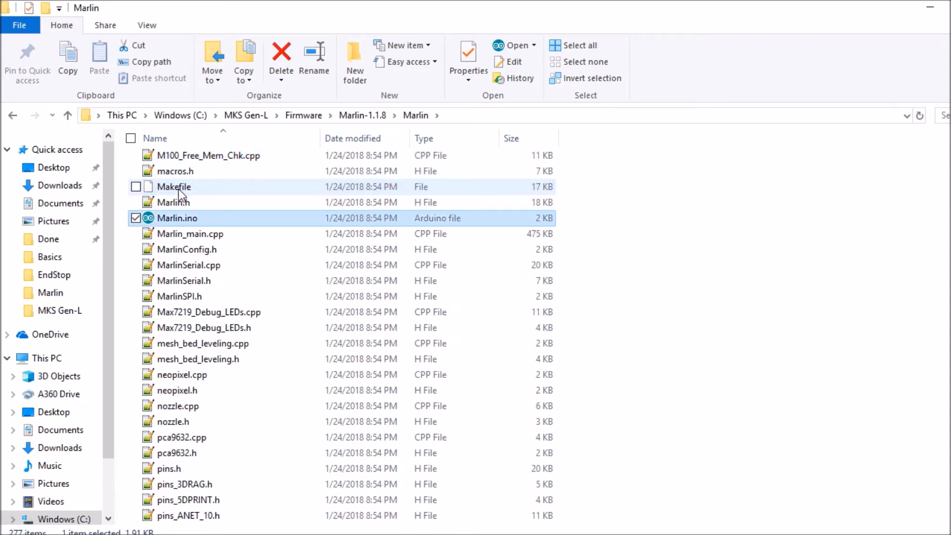
{"action": "mouse_move", "coordinate": [177, 218]}
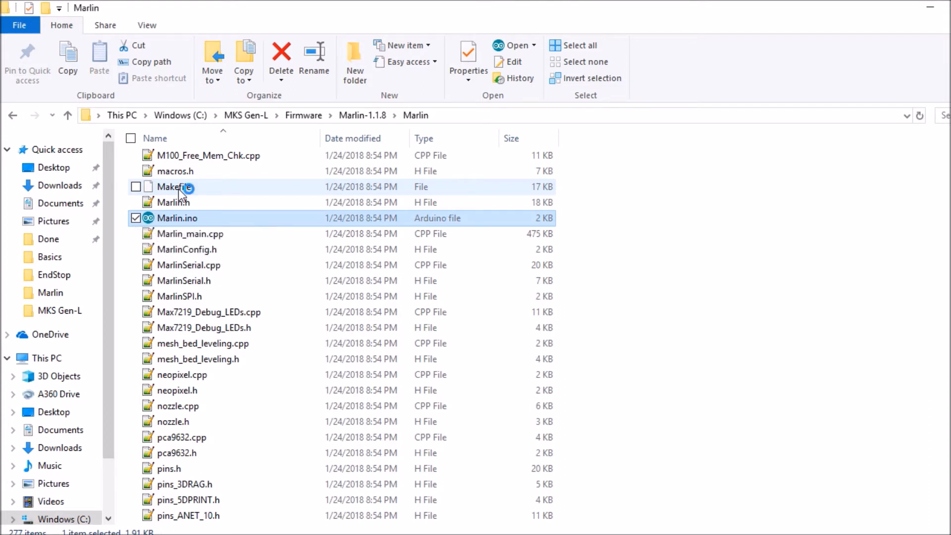
{"action": "double_click", "coordinate": [176, 218]}
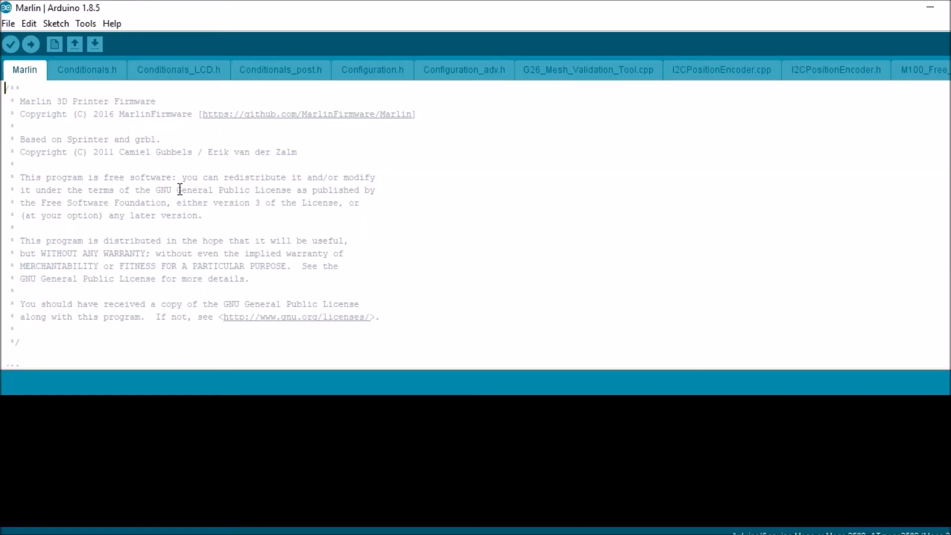
{"action": "mouse_move", "coordinate": [112, 22]}
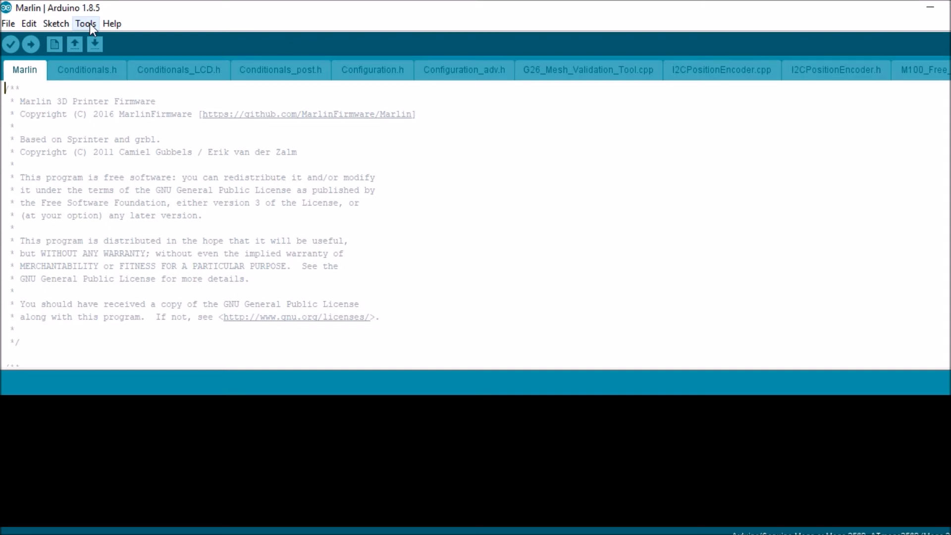
{"action": "left_click", "coordinate": [85, 23]}
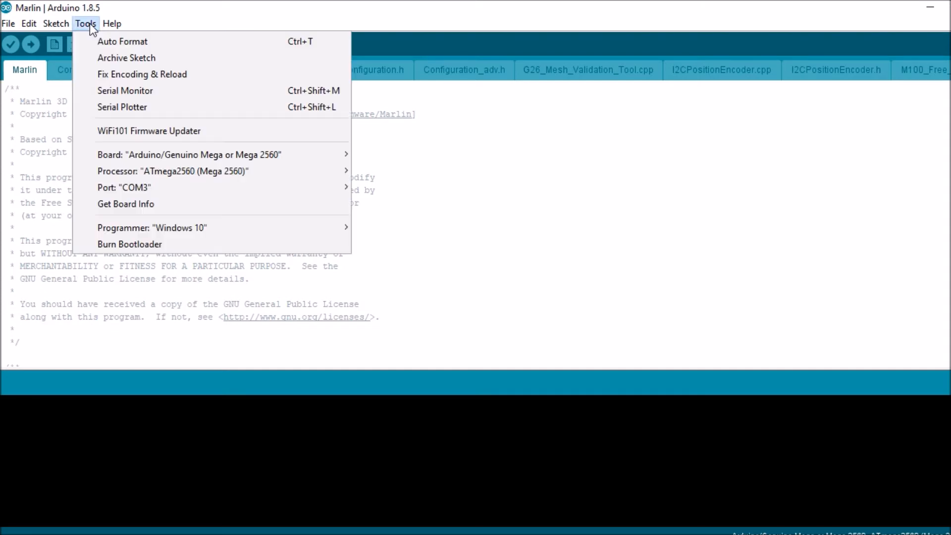
{"action": "mouse_move", "coordinate": [189, 155]}
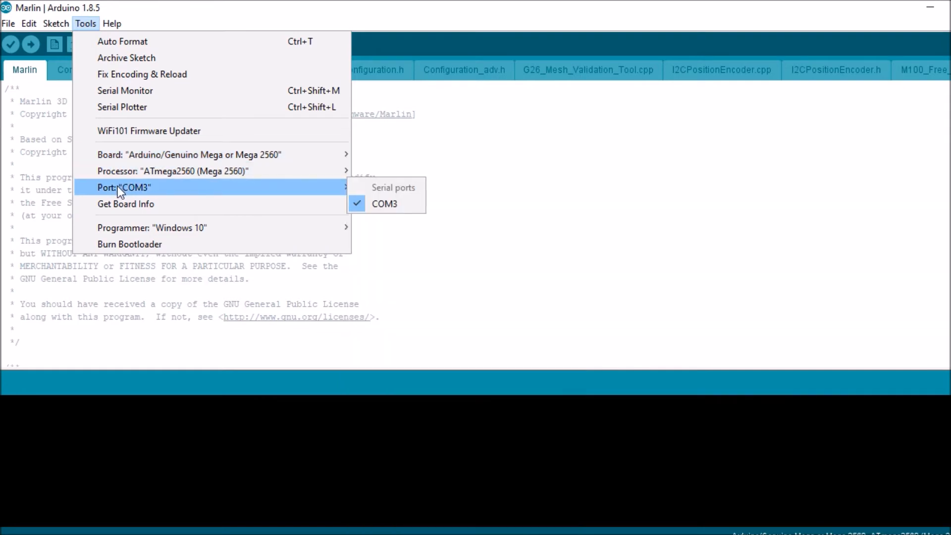
{"action": "left_click", "coordinate": [385, 203]}
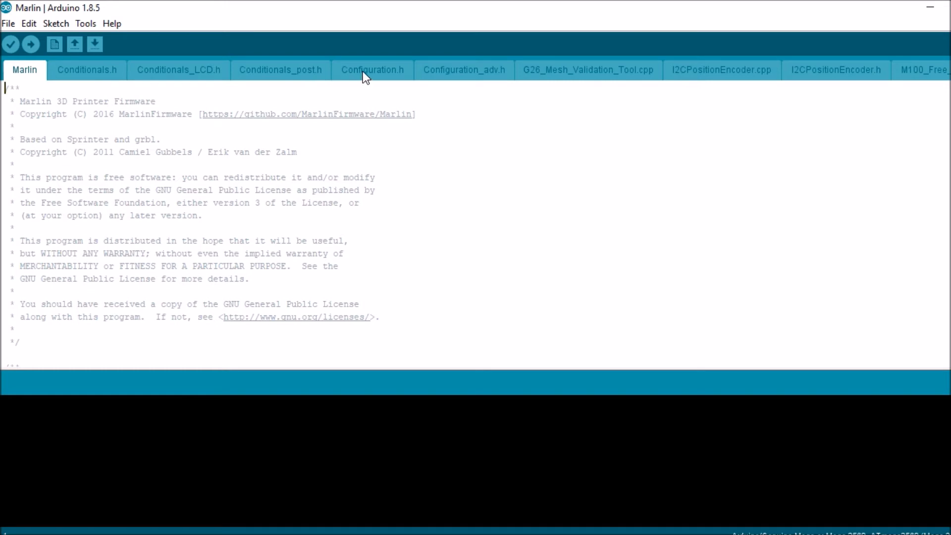
In Configuration.h, search 'x_mi' to reach the endstops and uncomment #define USE_ZMAX_PLUG.
{"action": "left_click", "coordinate": [372, 69]}
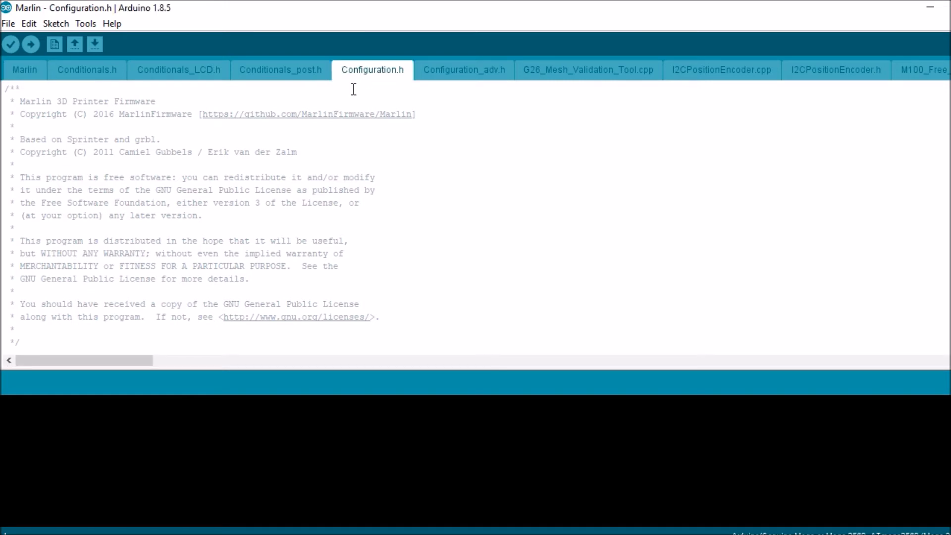
{"action": "key", "text": "ctrl+f"}
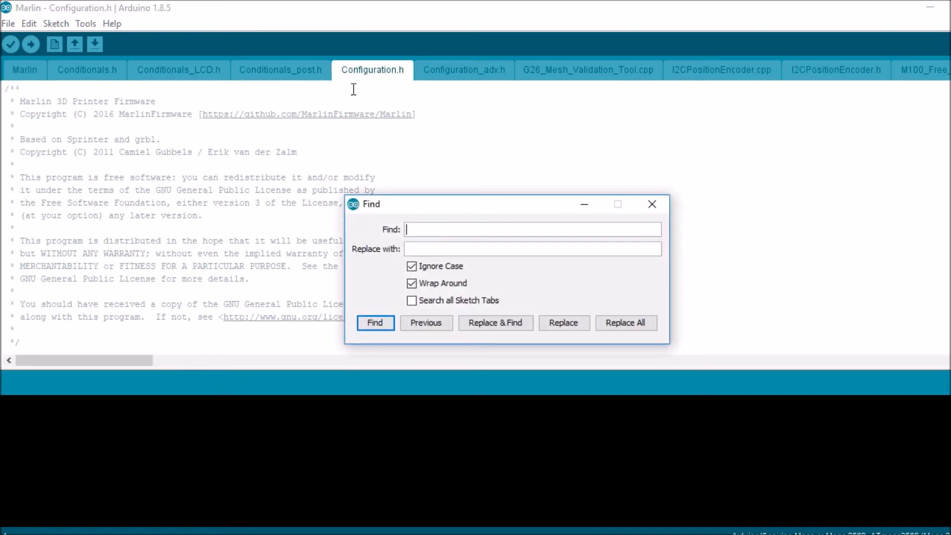
{"action": "type", "text": "x_mi"}
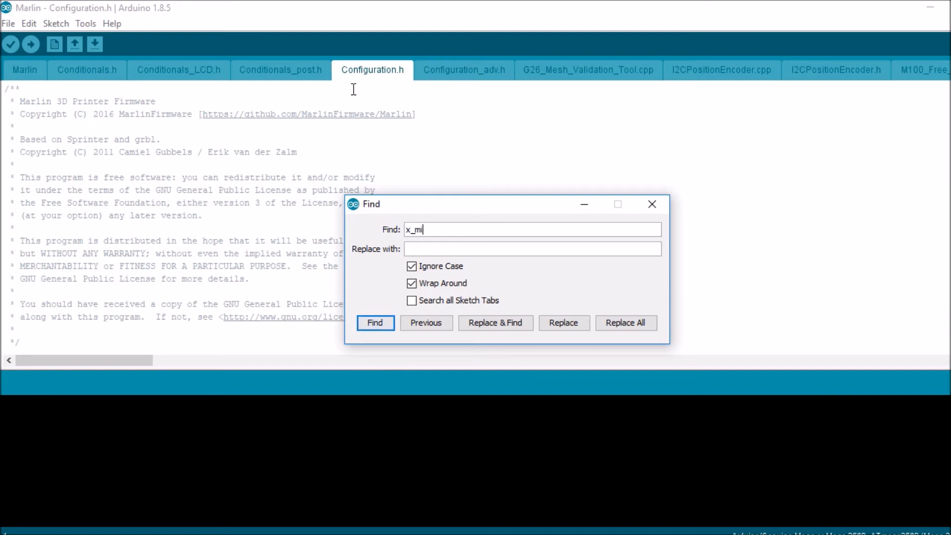
{"action": "left_click", "coordinate": [374, 322]}
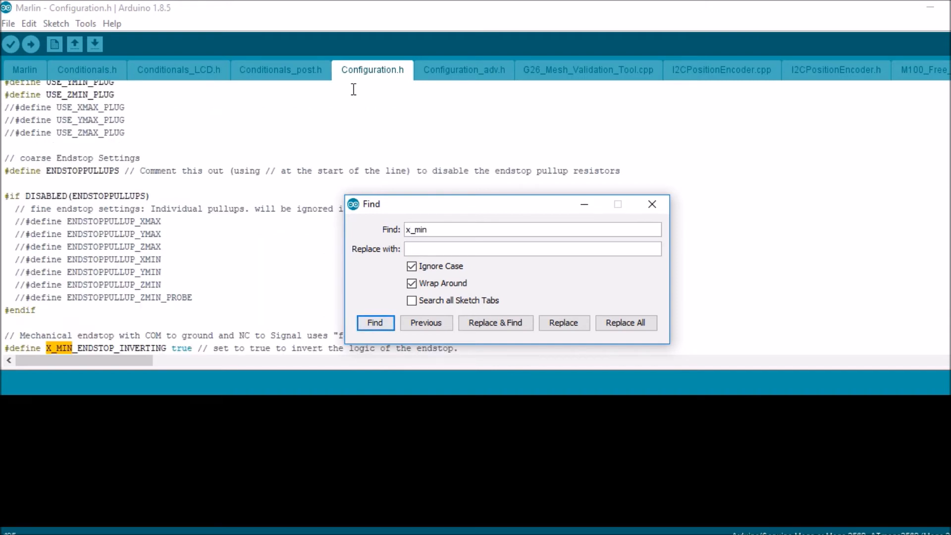
{"action": "left_click", "coordinate": [652, 205]}
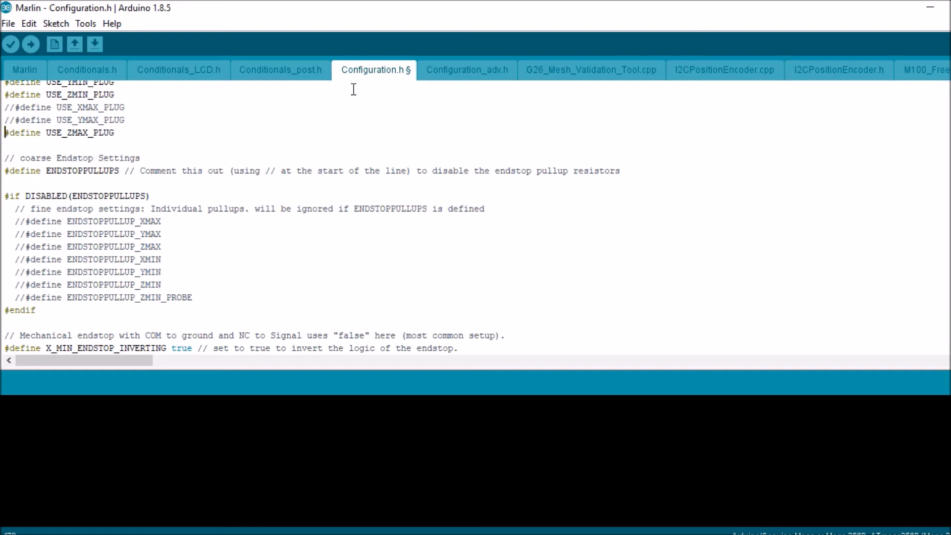
Set Z_MAX_ENDSTOP_INVERTING to true and upload the firmware to the board.
{"action": "scroll", "scroll_direction": "down", "scroll_amount": 3}
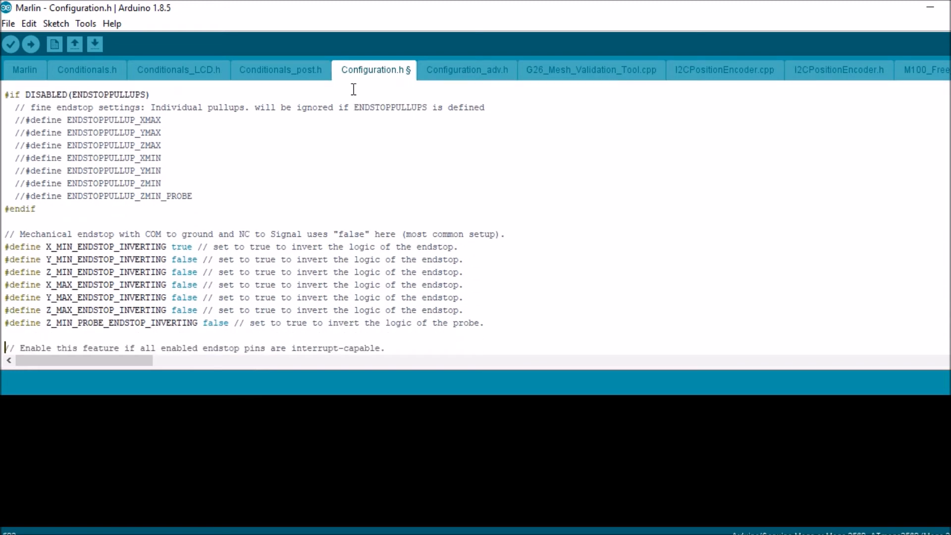
{"action": "left_click", "coordinate": [119, 310]}
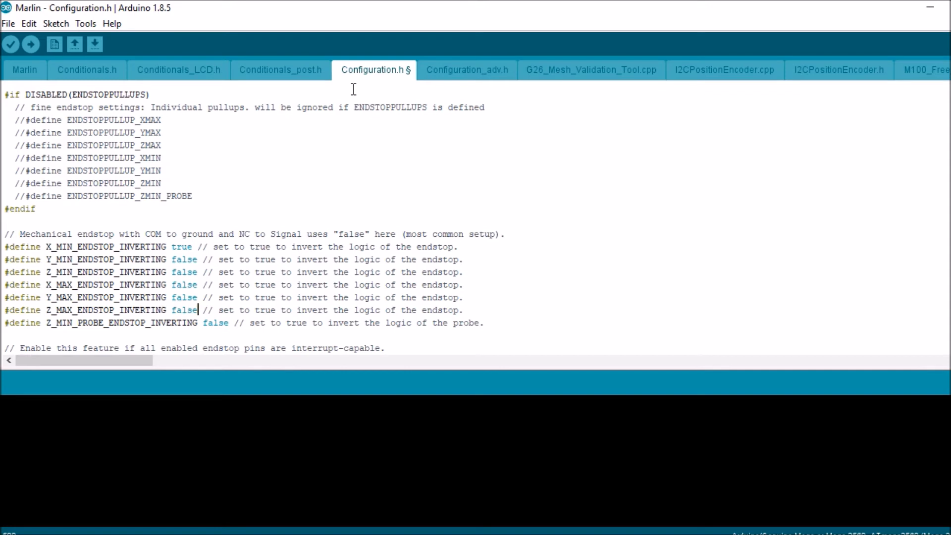
{"action": "key", "text": "BackSpace"}
{"action": "type", "text": "tru"}
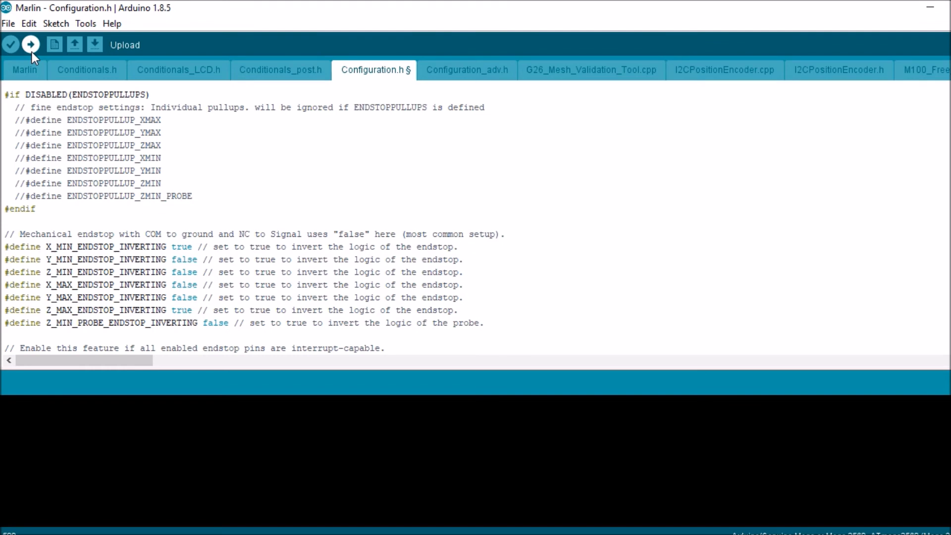
{"action": "left_click", "coordinate": [30, 43]}
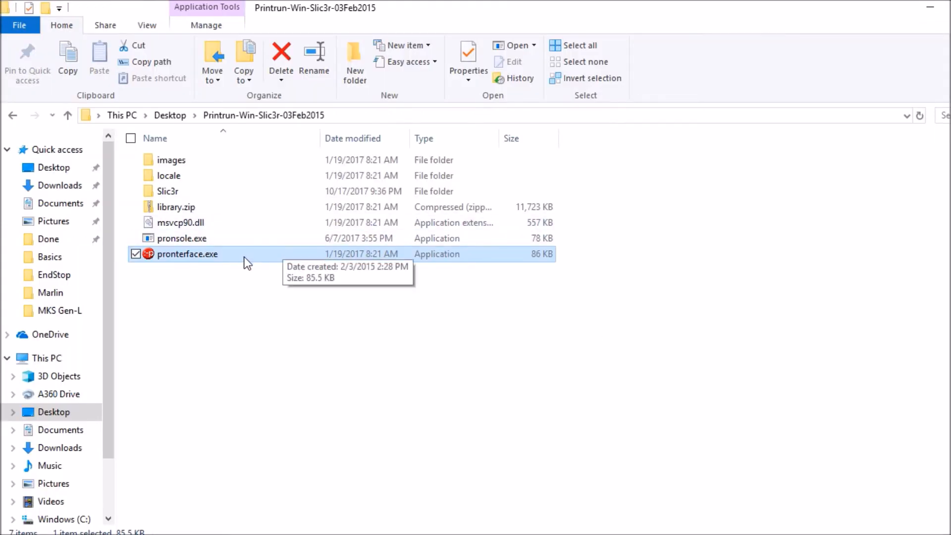
Launch pronterface.exe from the Printrun folder.
{"action": "double_click", "coordinate": [188, 253]}
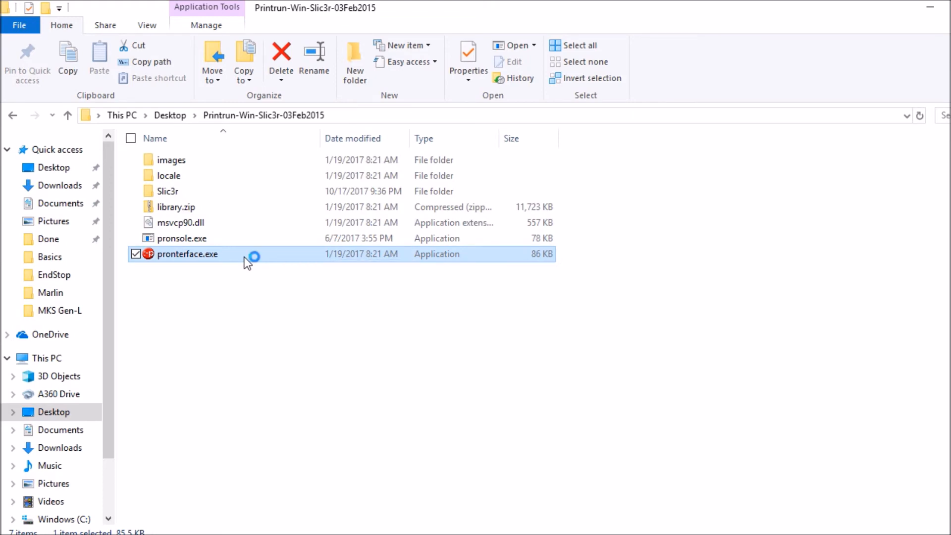
{"action": "double_click", "coordinate": [187, 253]}
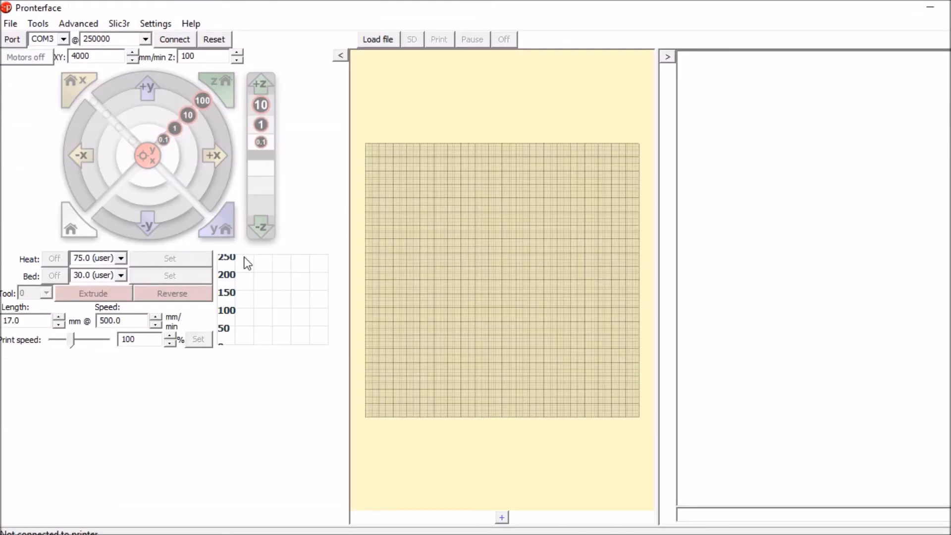
Connect to the printer on COM3 at 250000 and begin entering an M1 command.
{"action": "left_click", "coordinate": [175, 39]}
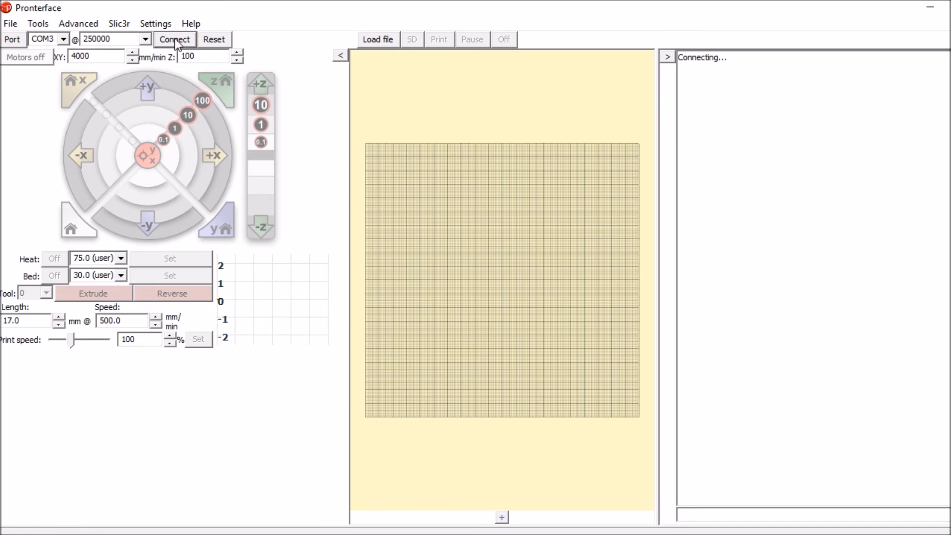
{"action": "left_click", "coordinate": [174, 39]}
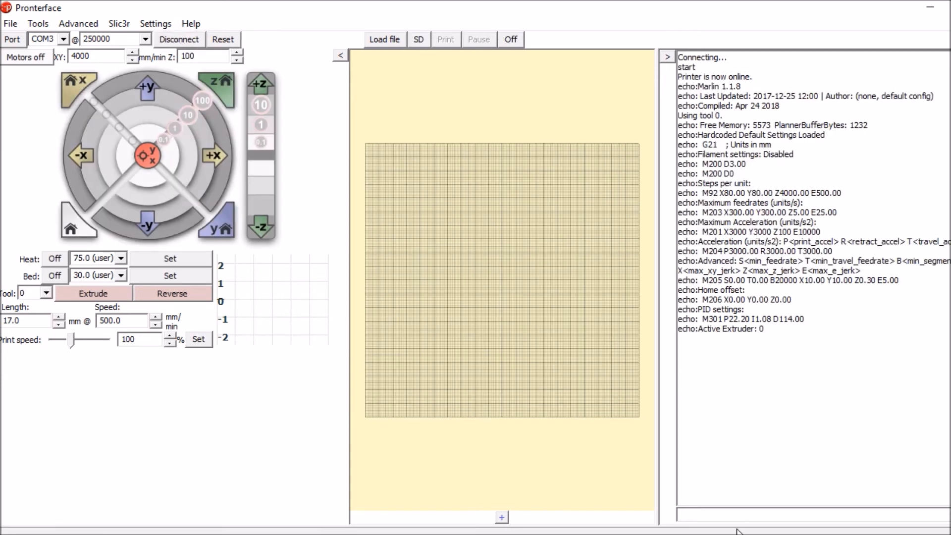
{"action": "type", "text": "m1"}
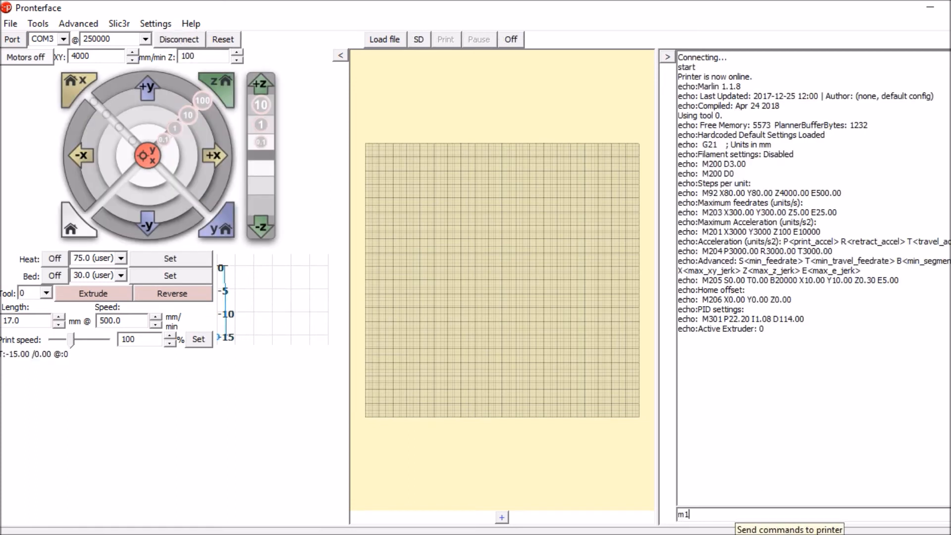